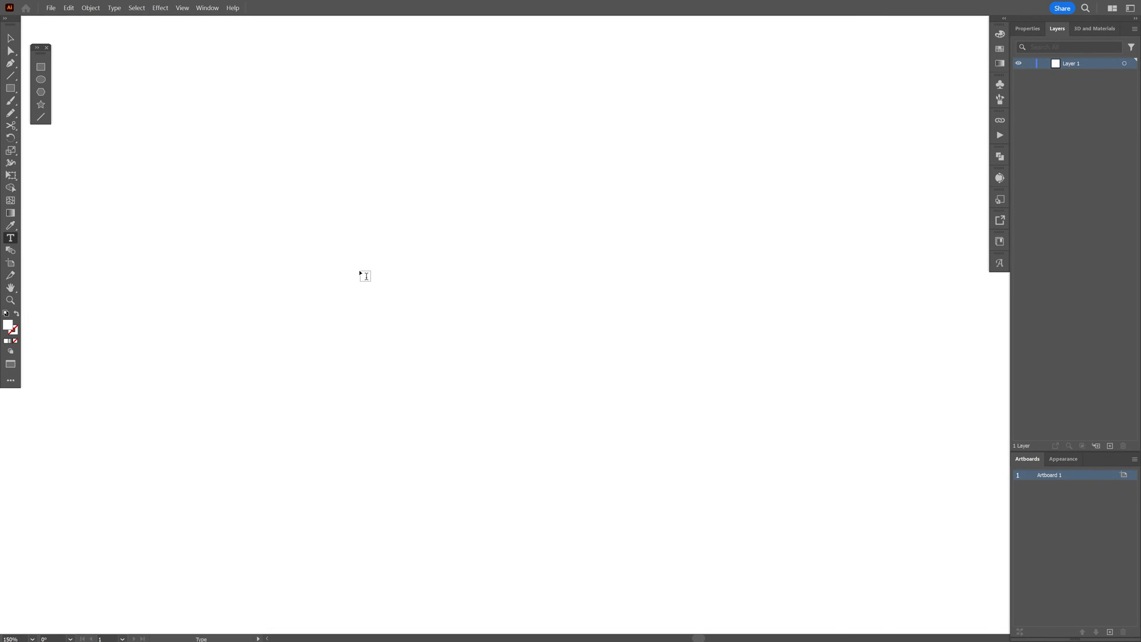
Step: Type '043' and set it in Inter Black
text(0)
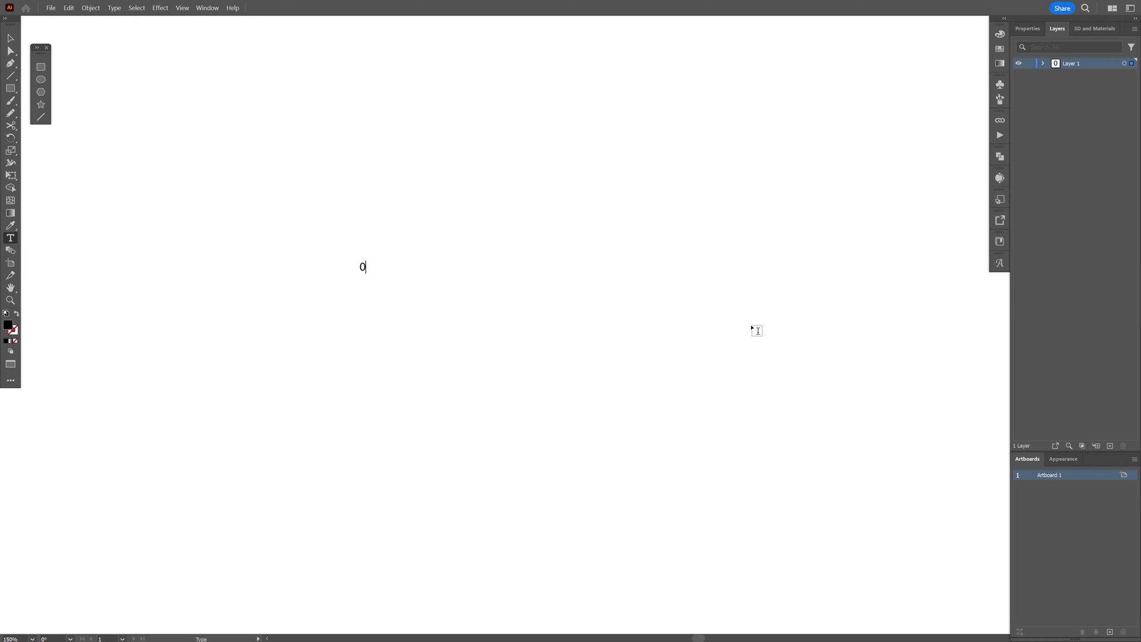
text(43)
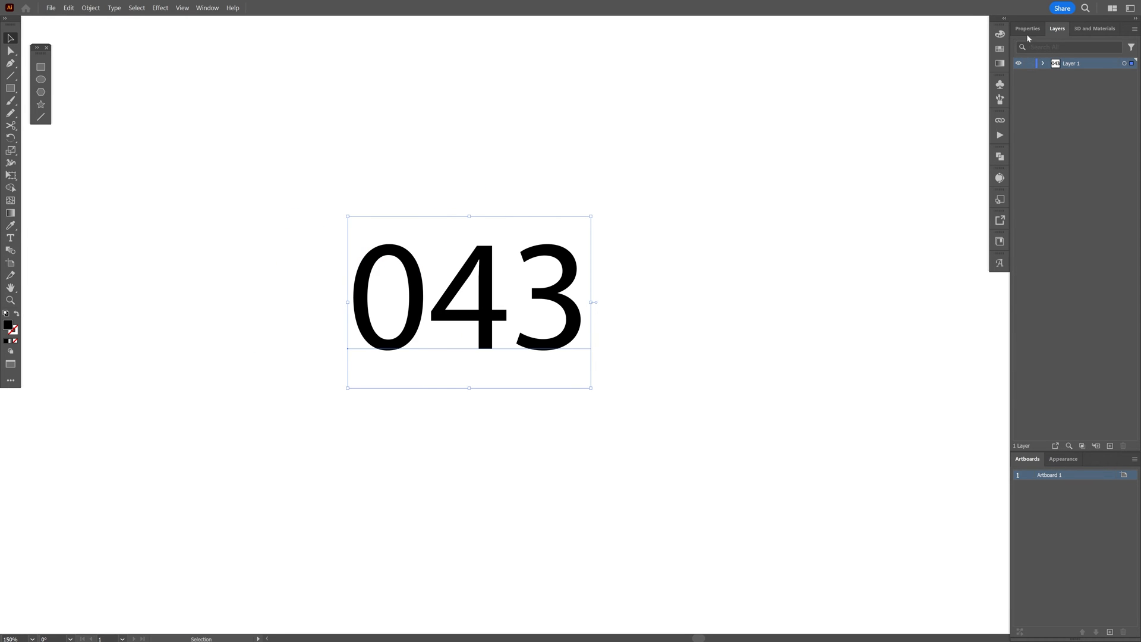
click(1026, 29)
text(inter)
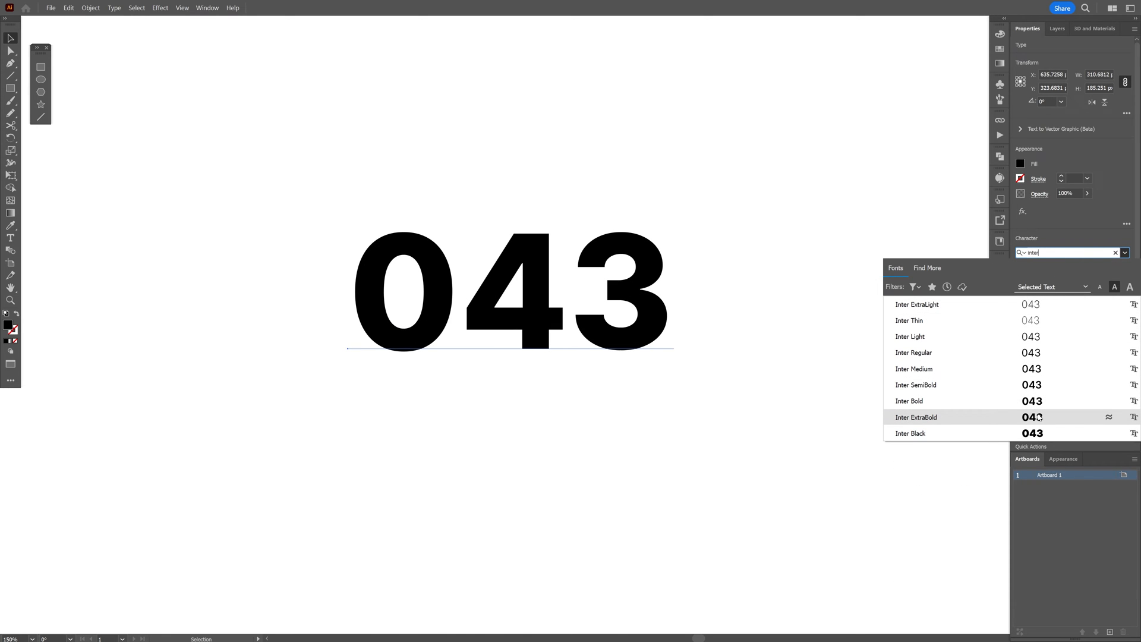
Step: Create outlines from the 043 text and unite the 4's overlapping pieces
right_click(567, 315)
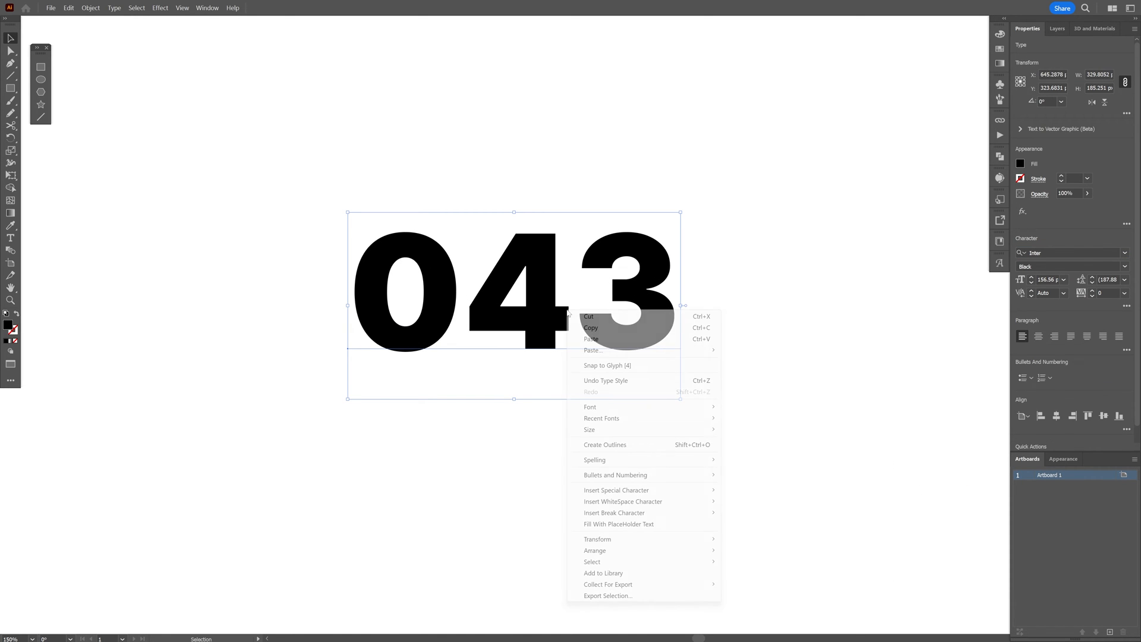
click(605, 445)
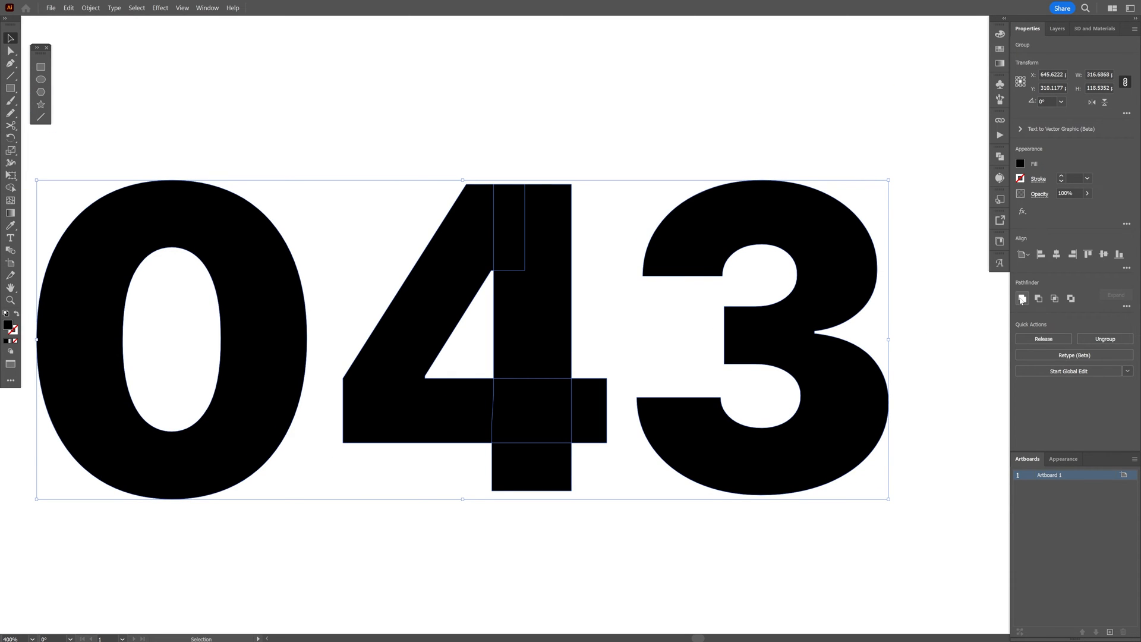
click(1023, 298)
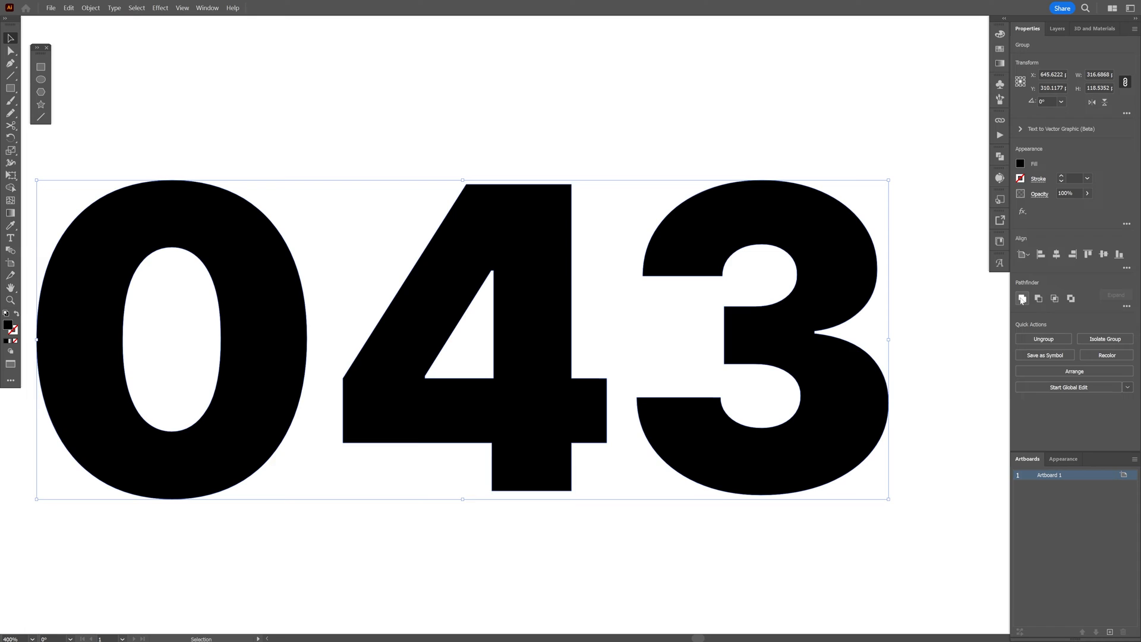
click(159, 8)
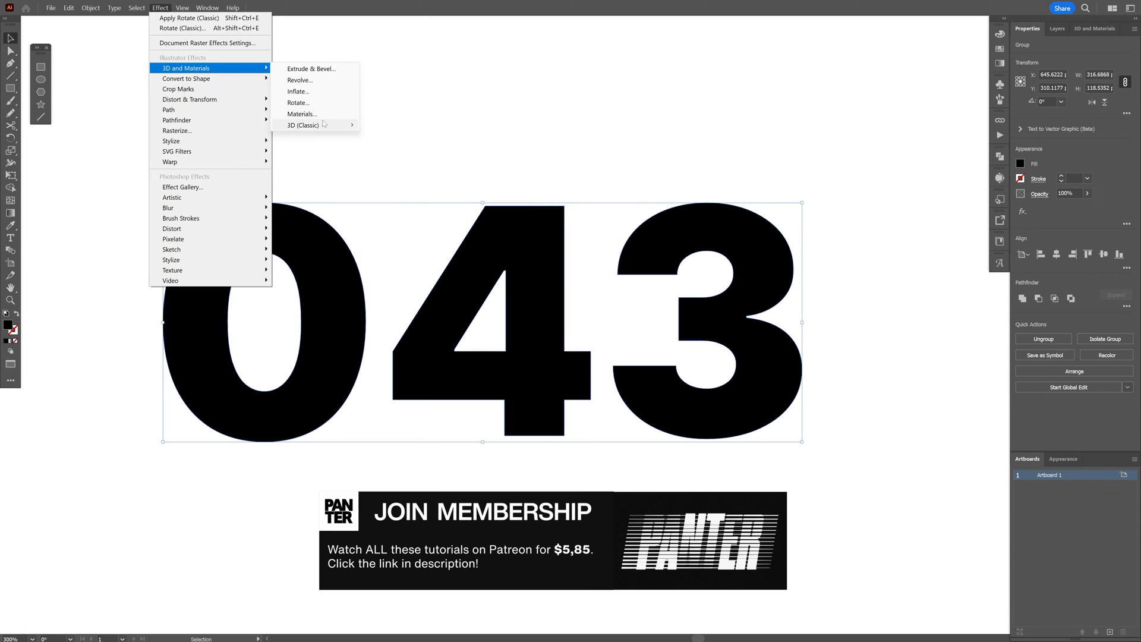
mouse_move(302, 125)
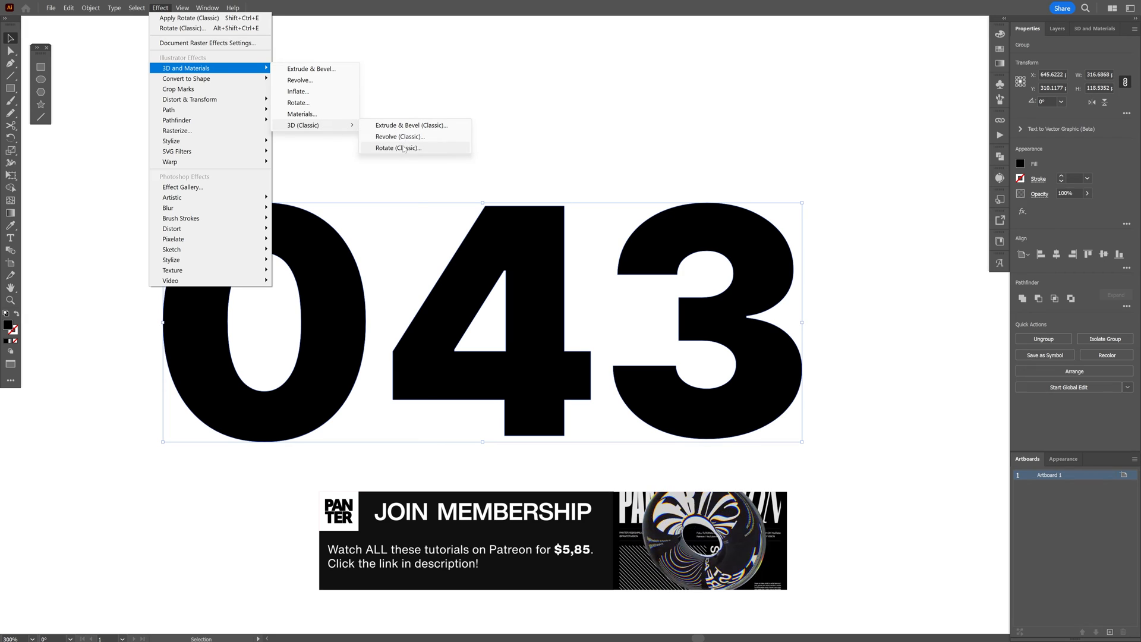
Step: Apply Rotate (Classic) 3D effect with an Isometric position preset
click(398, 148)
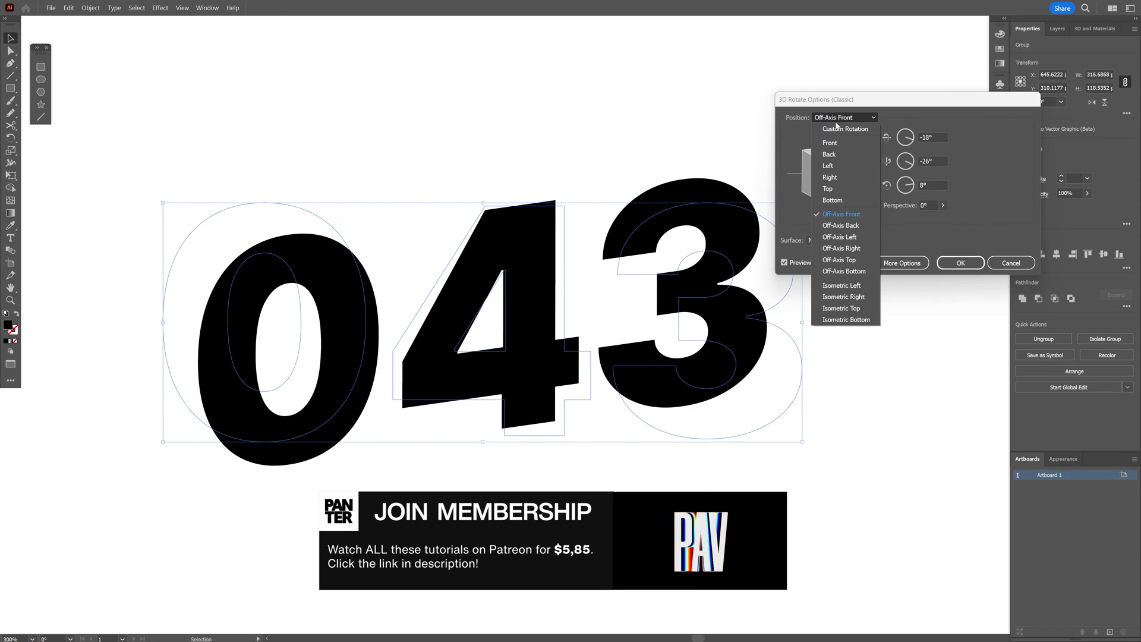
mouse_move(840, 308)
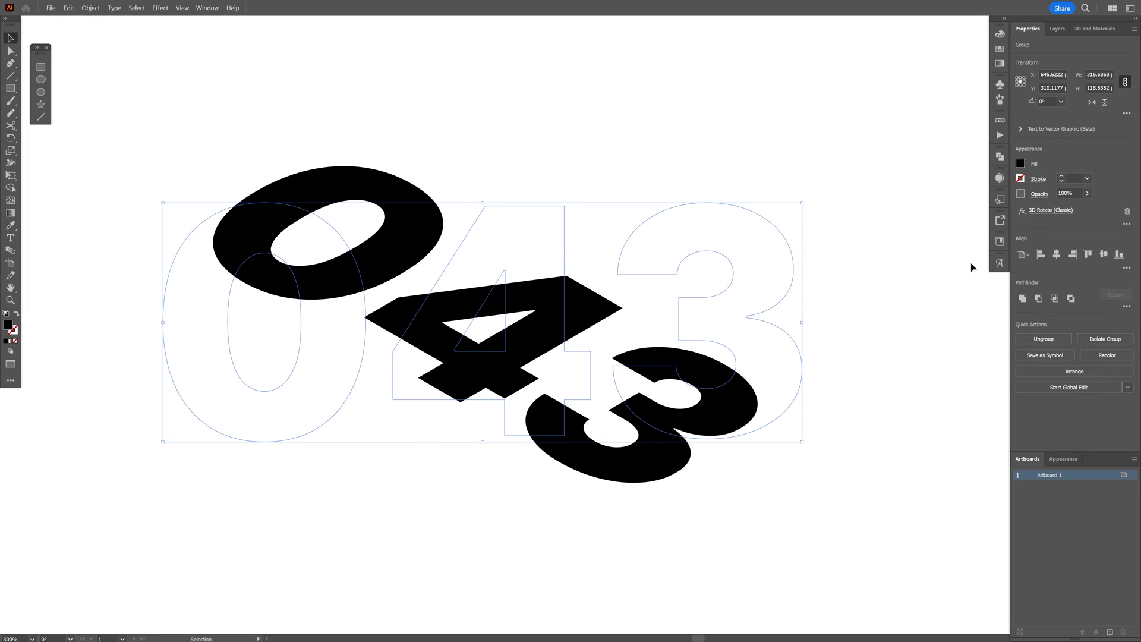
Step: Expand the 3D appearance, release the clipping mask, and reselect the digits
click(91, 7)
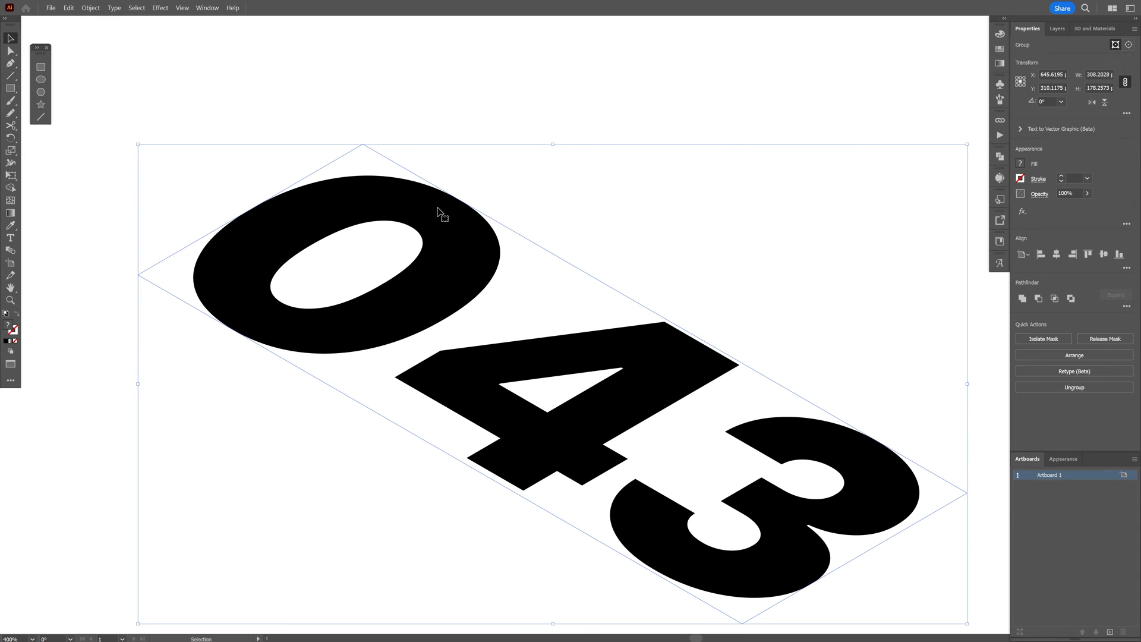
right_click(444, 213)
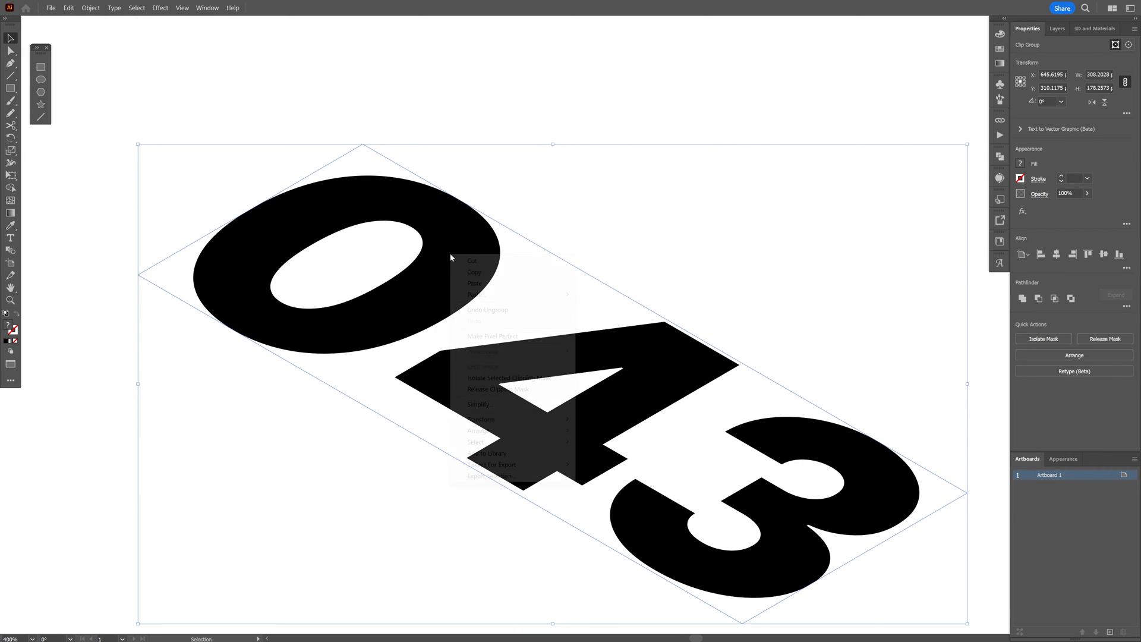
click(509, 365)
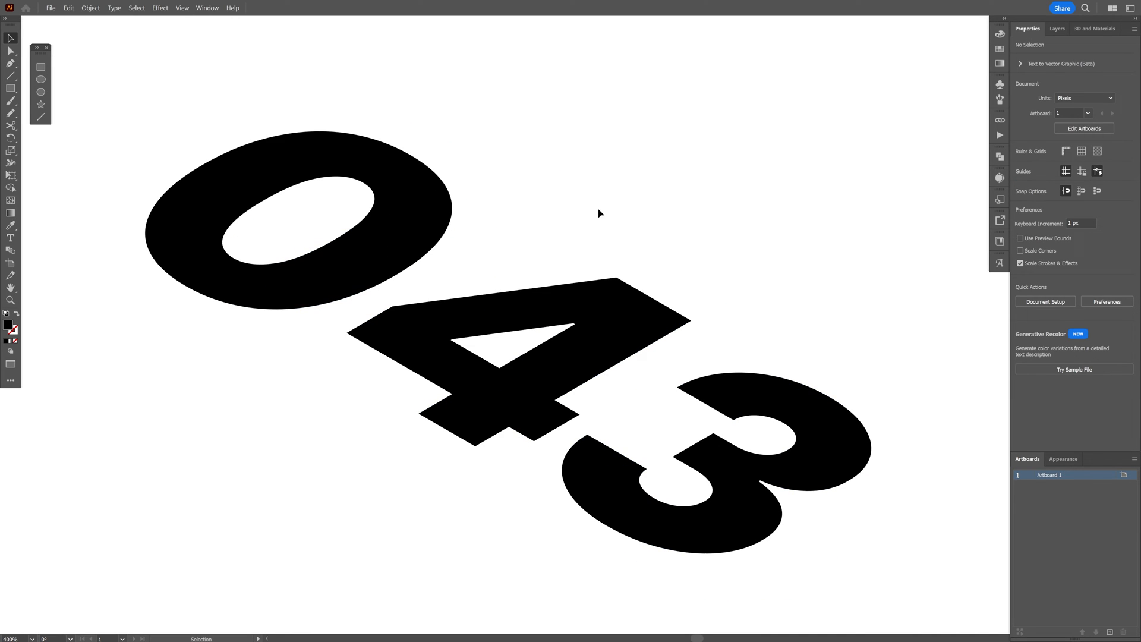
click(612, 284)
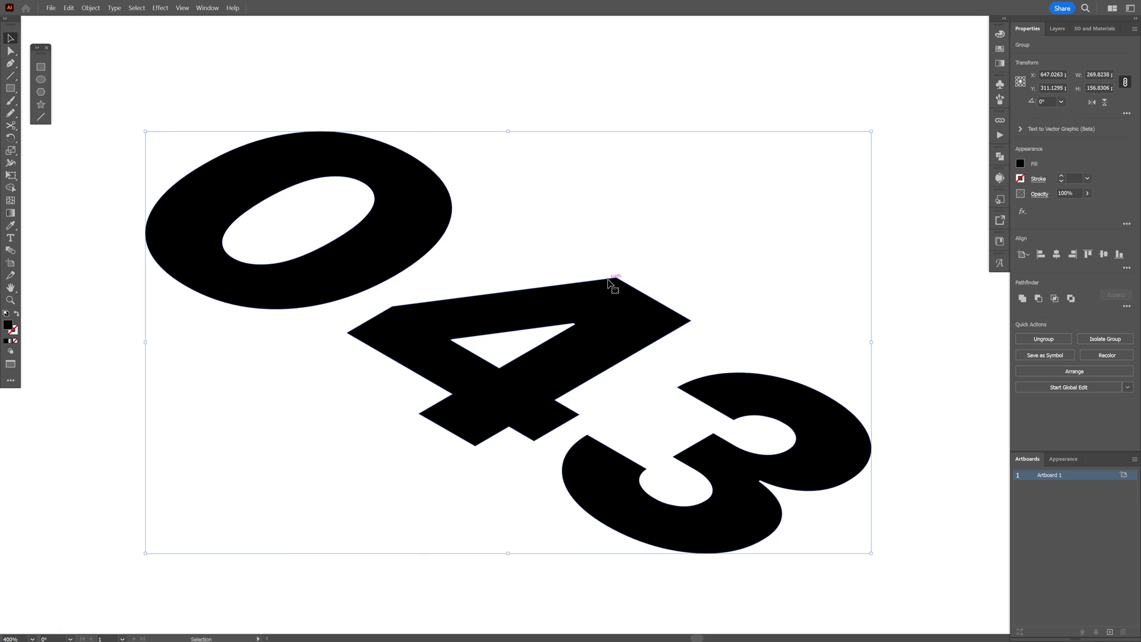
mouse_move(602, 318)
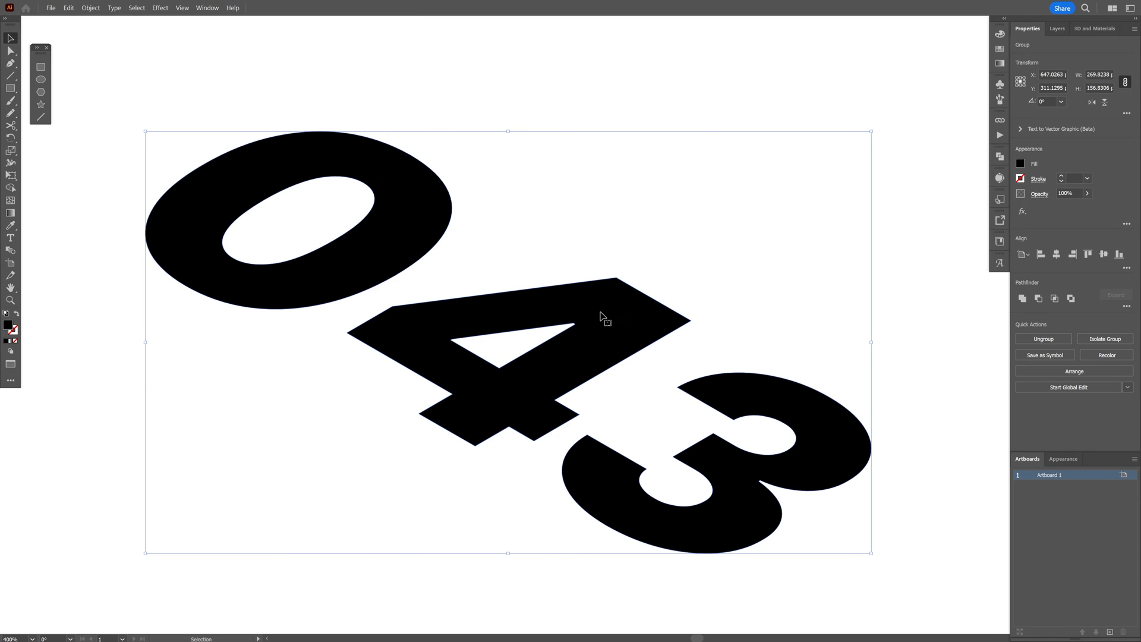
Step: Paste an orange-filled copy of the digits in front of the black ones
click(11, 52)
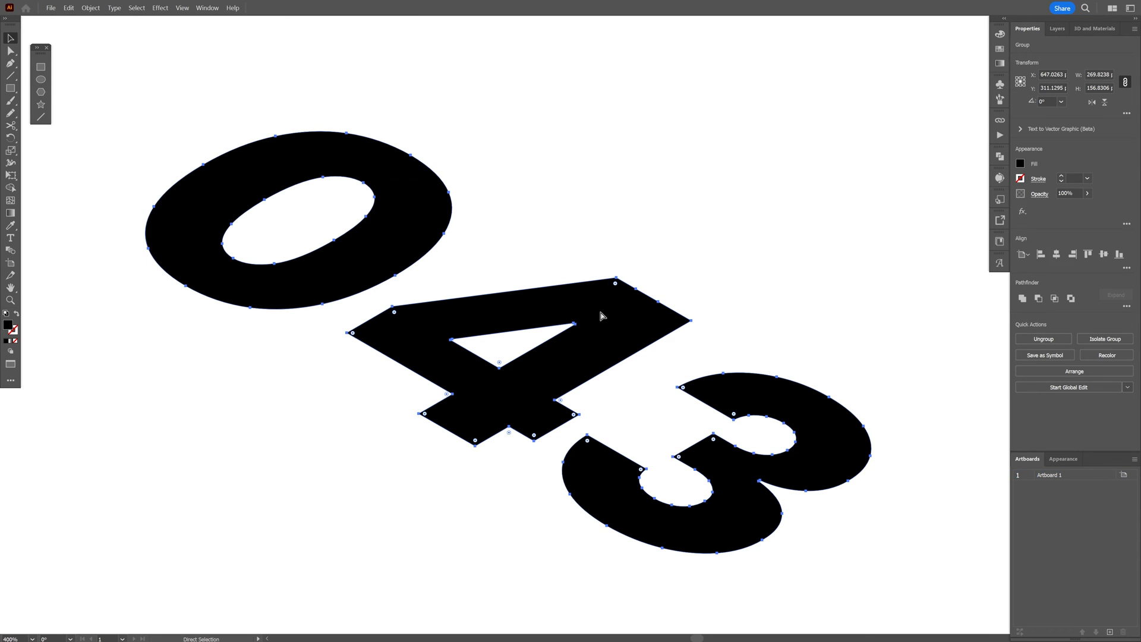
click(69, 8)
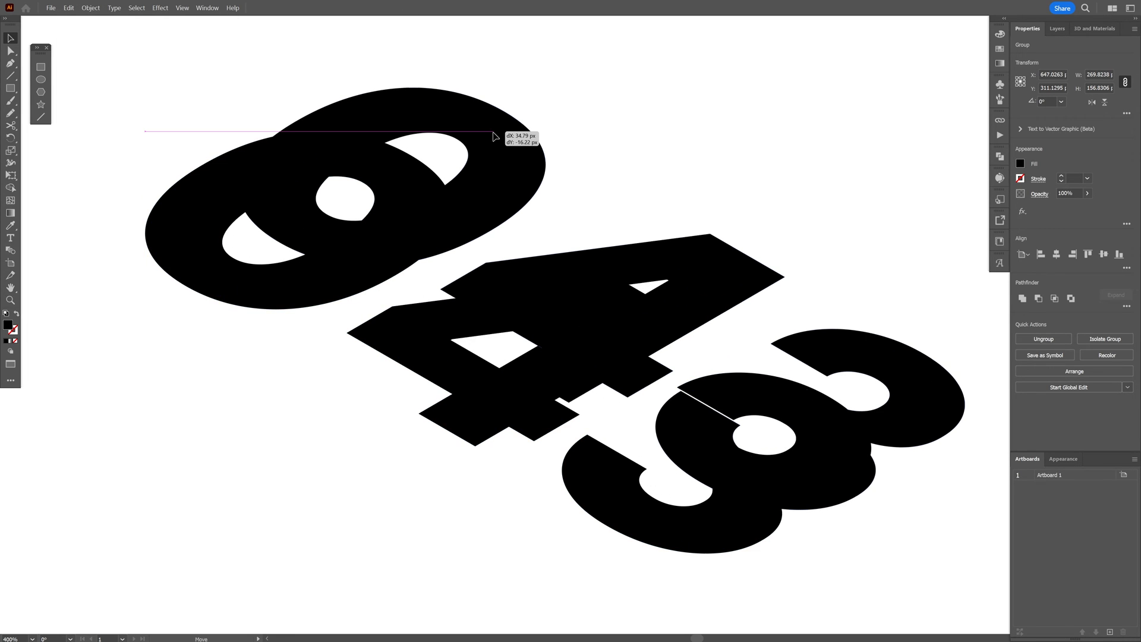
click(1020, 164)
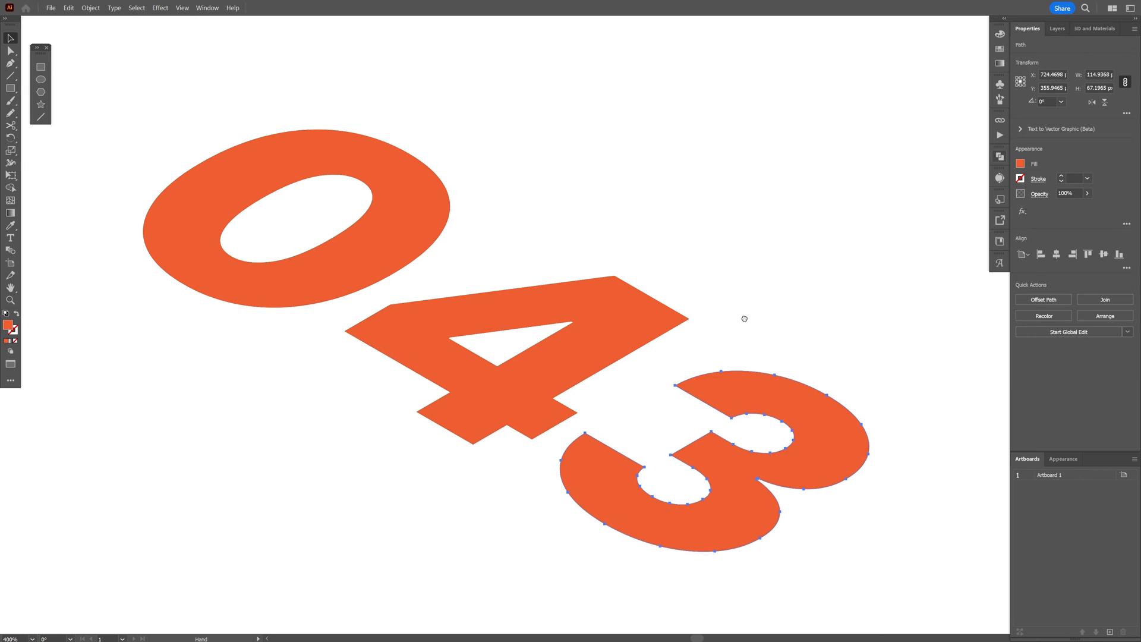
Step: Envelope-distort the orange 3 with a 3-row mesh
click(90, 7)
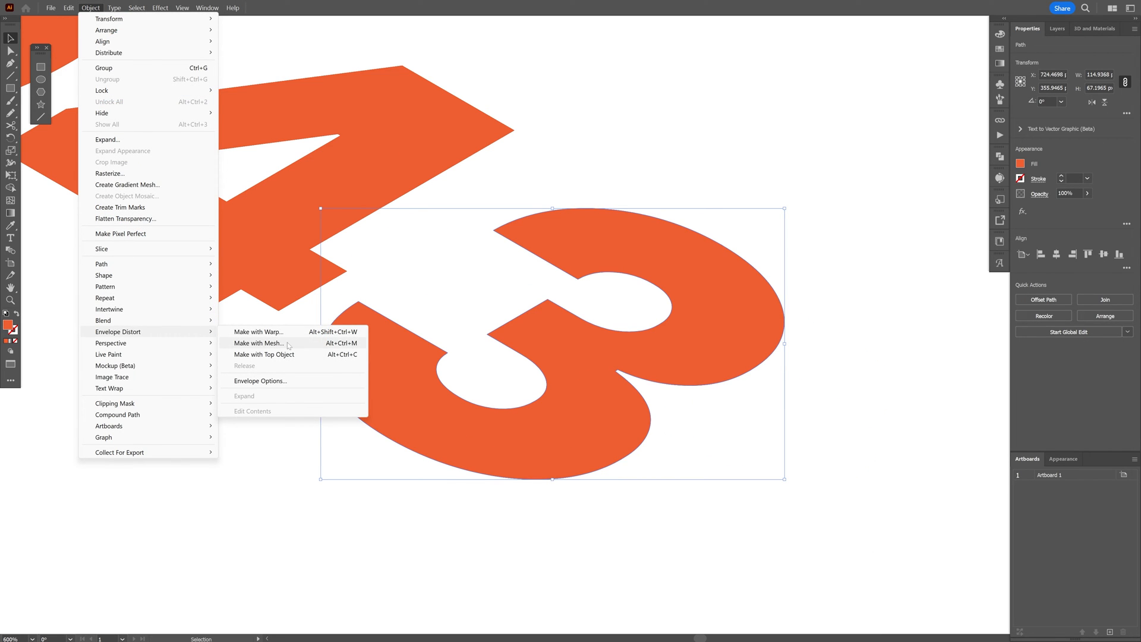
click(256, 342)
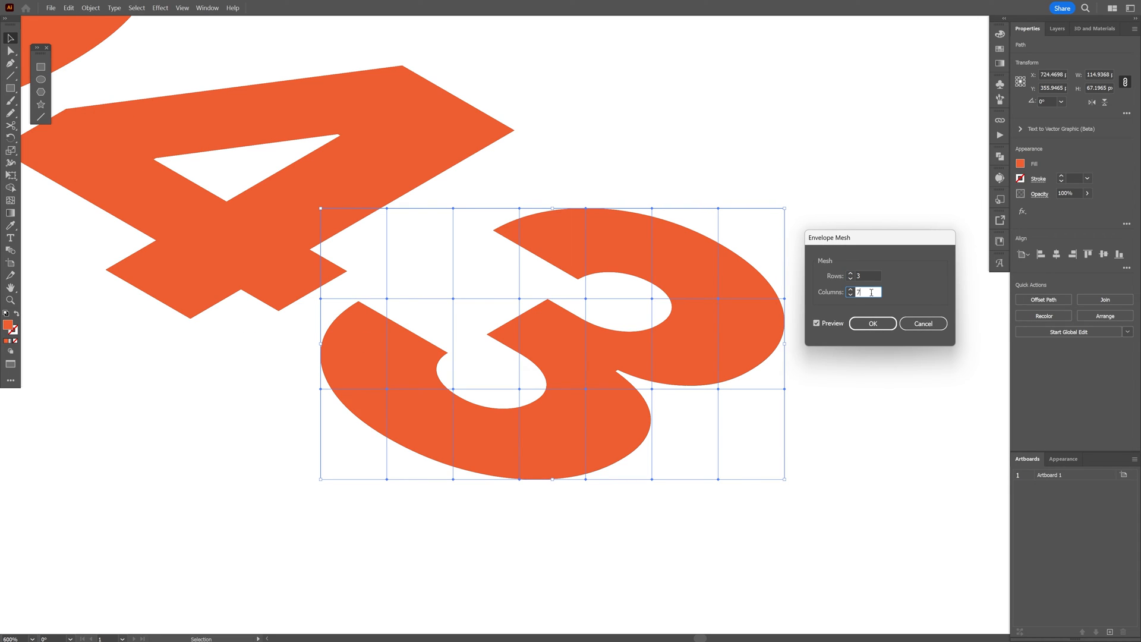
click(871, 324)
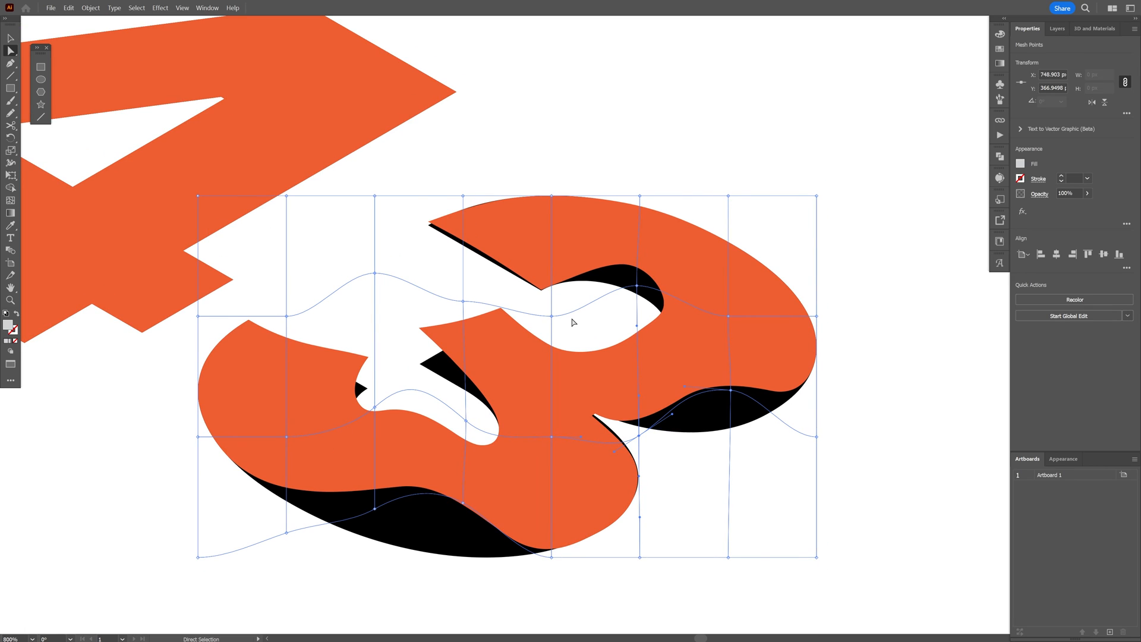
Step: Finish warping the orange 3's mesh points into waves
click(1055, 29)
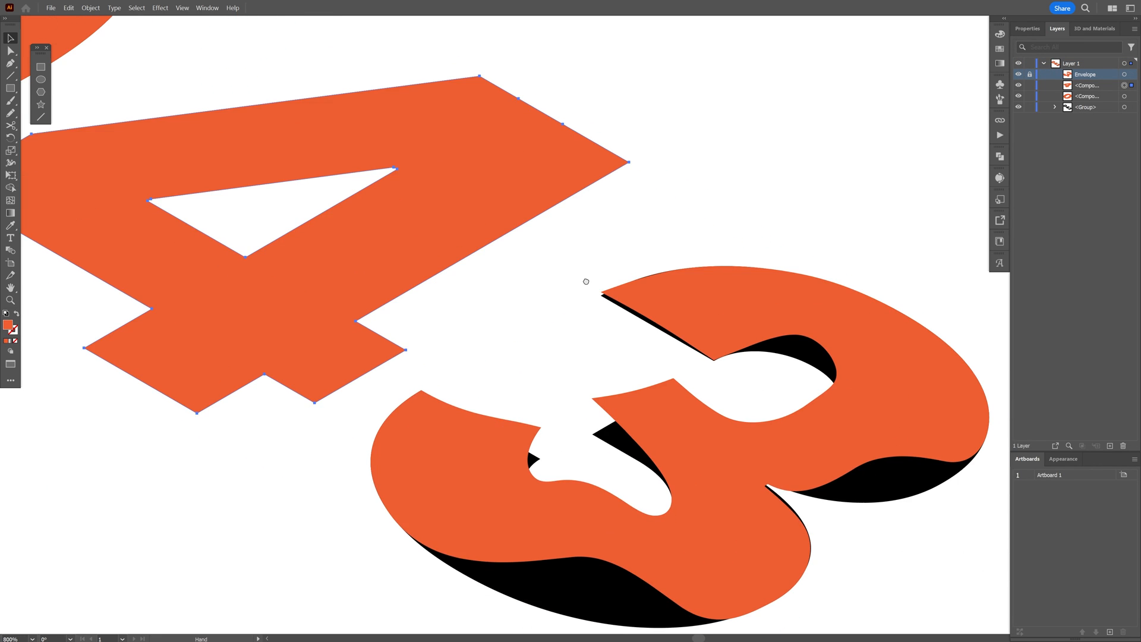
Step: Select the orange 4 with the Selection tool for distortion
click(11, 38)
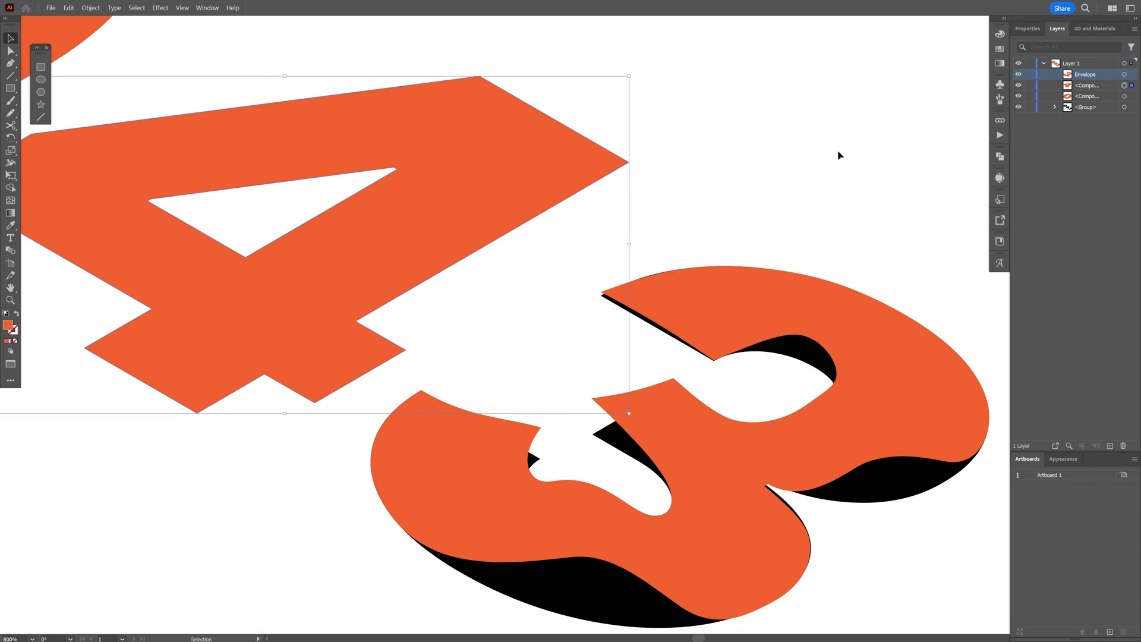